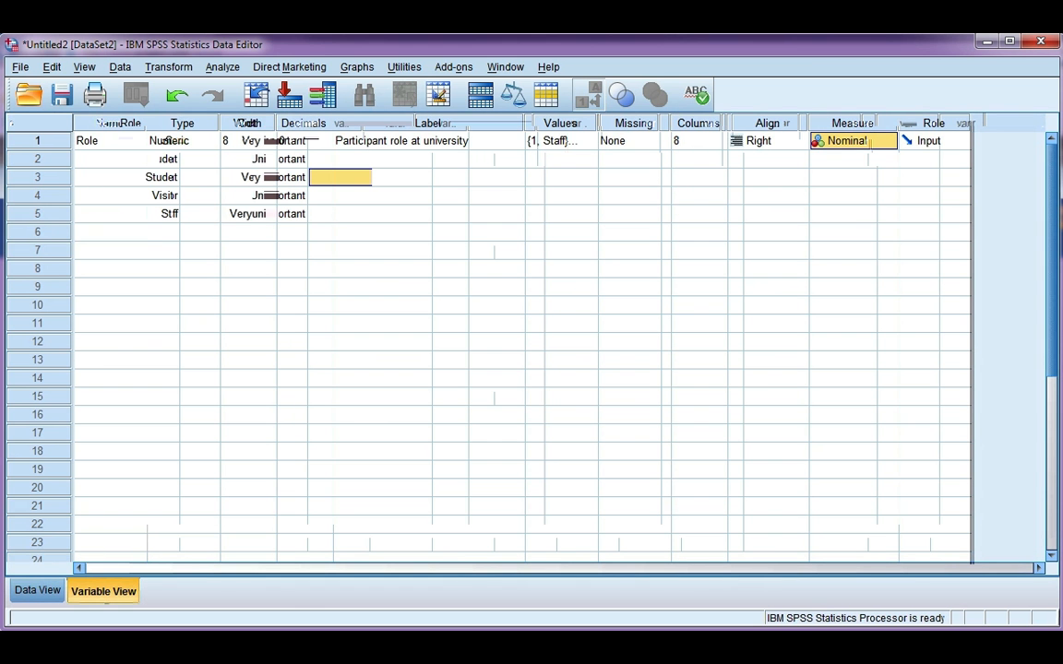
mouse_move(498, 417)
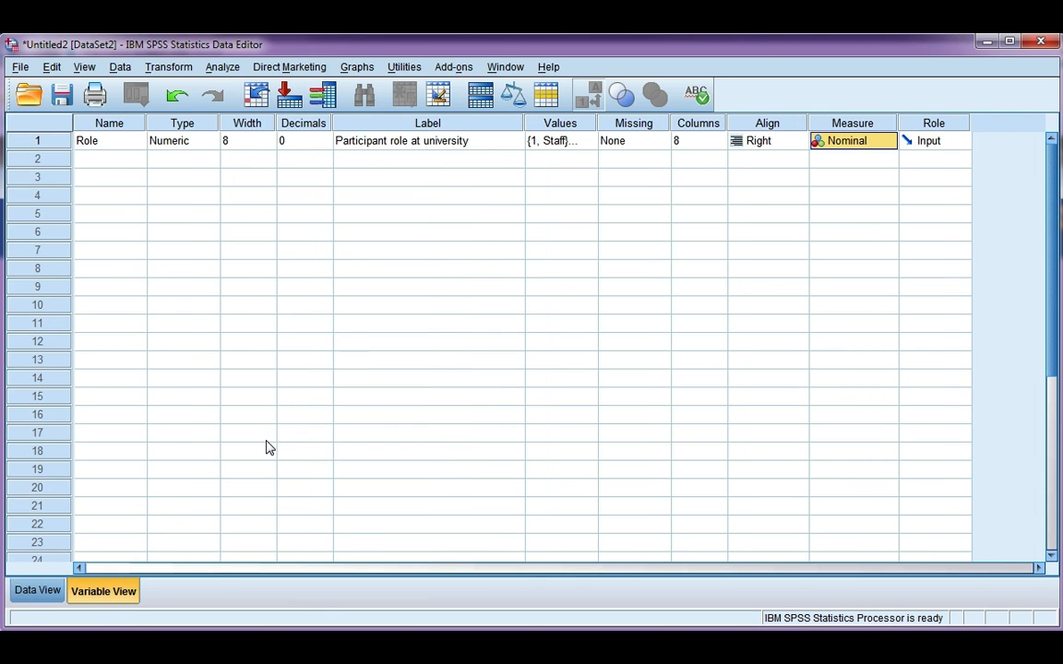
- Name the row 2 variable Cost and begin its label 'How important is cost…'
left_click(108, 157)
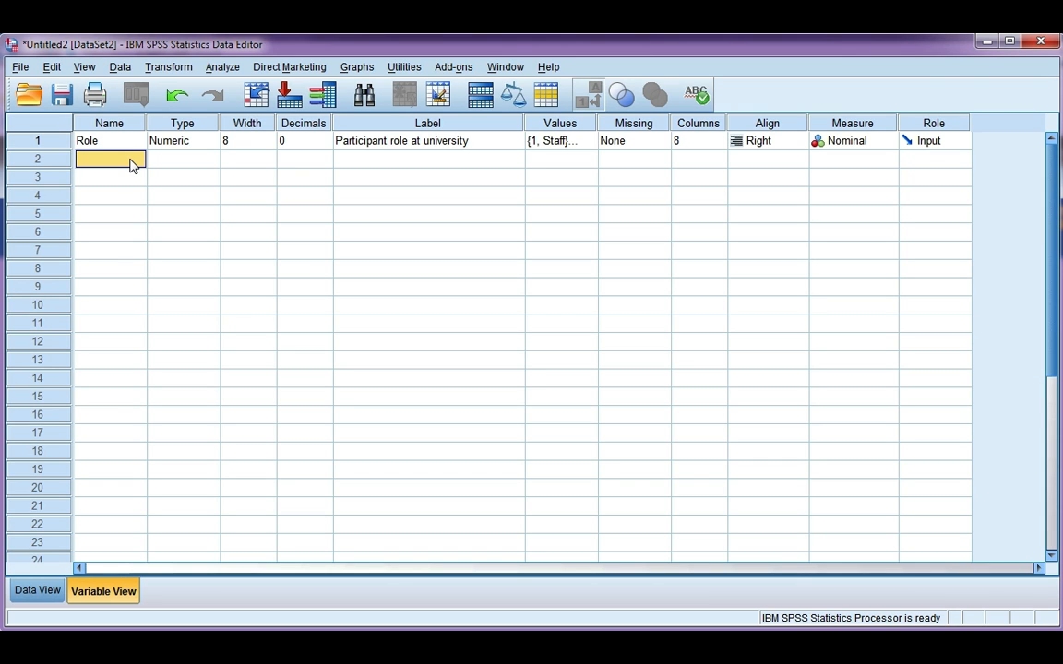
type("Cost")
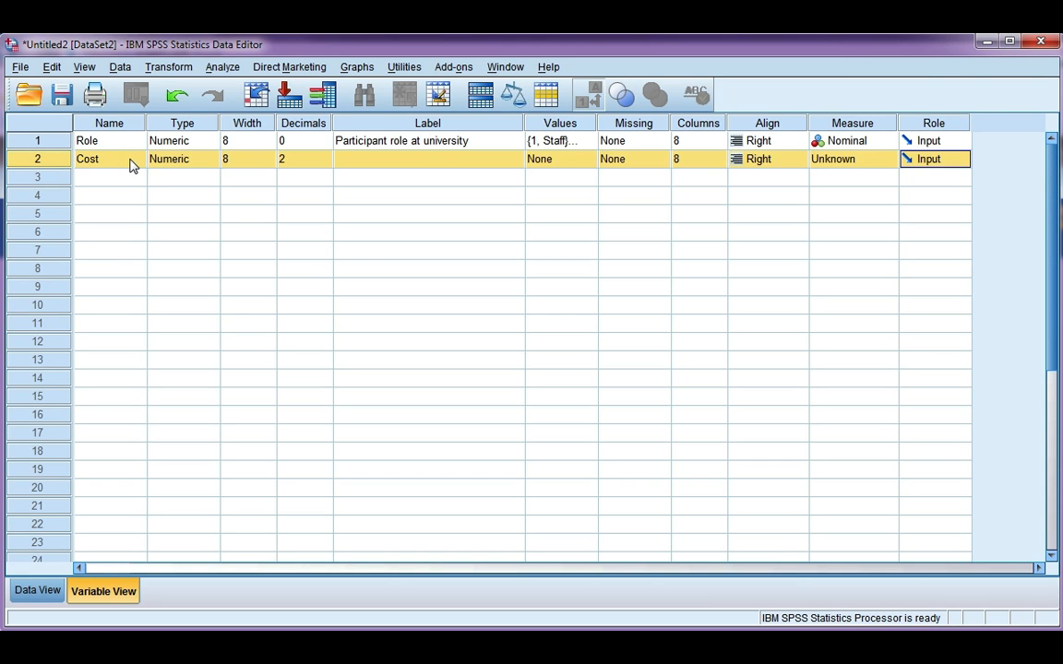
left_click(246, 159)
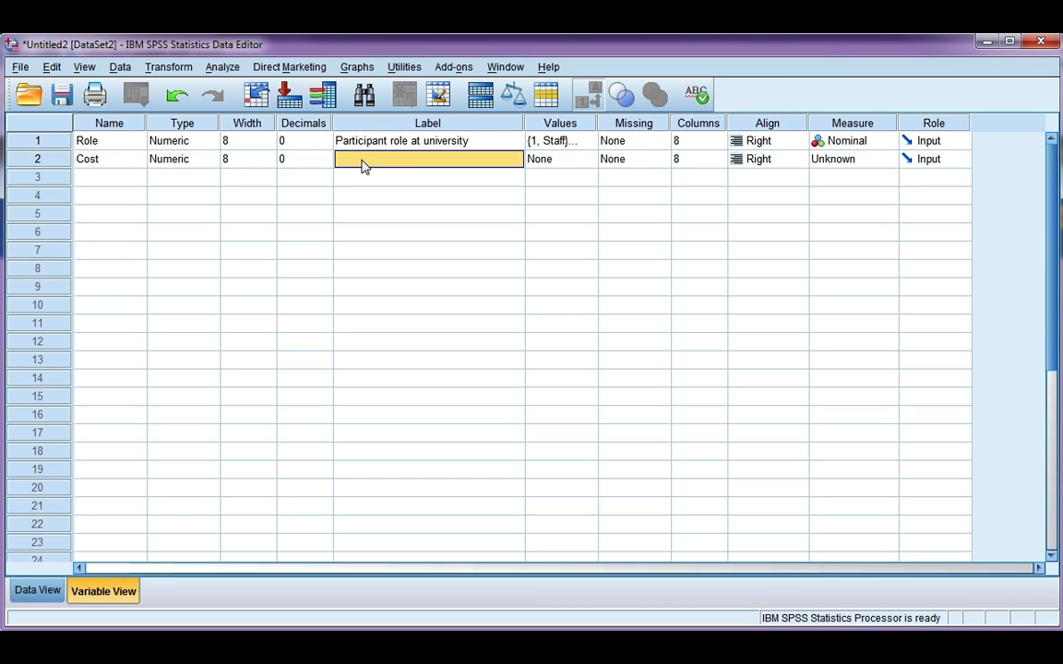
type("How")
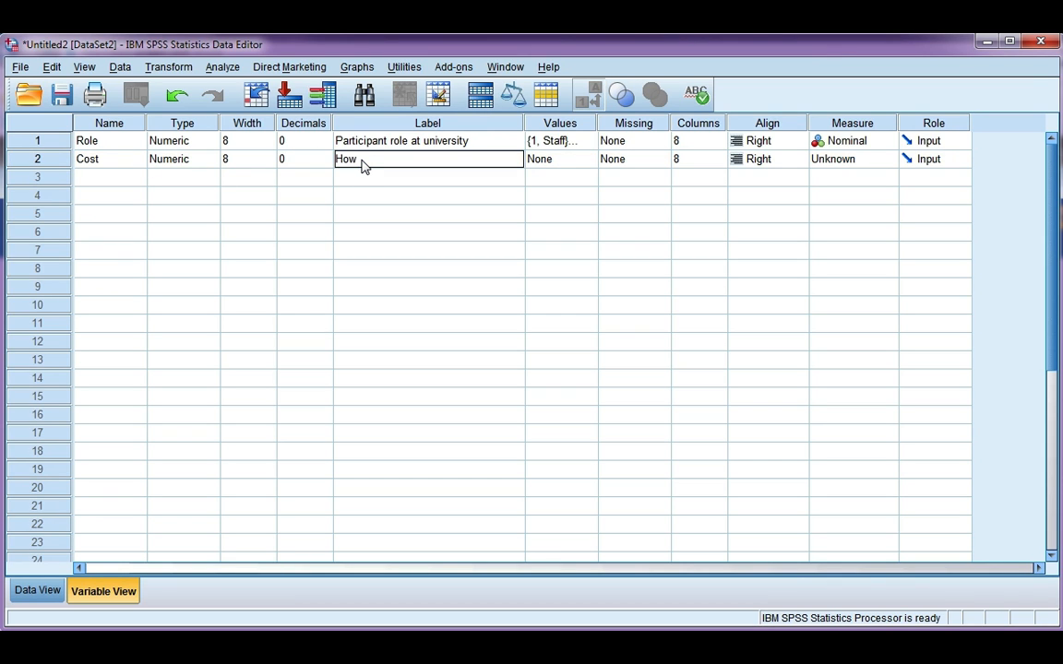
type("important i")
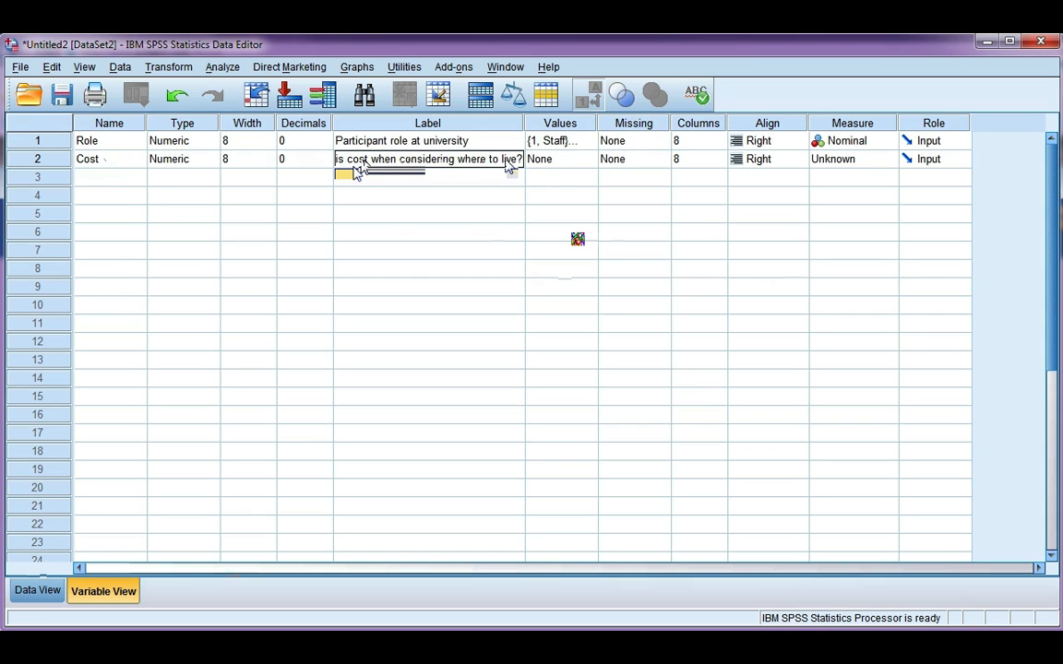
mouse_move(516, 171)
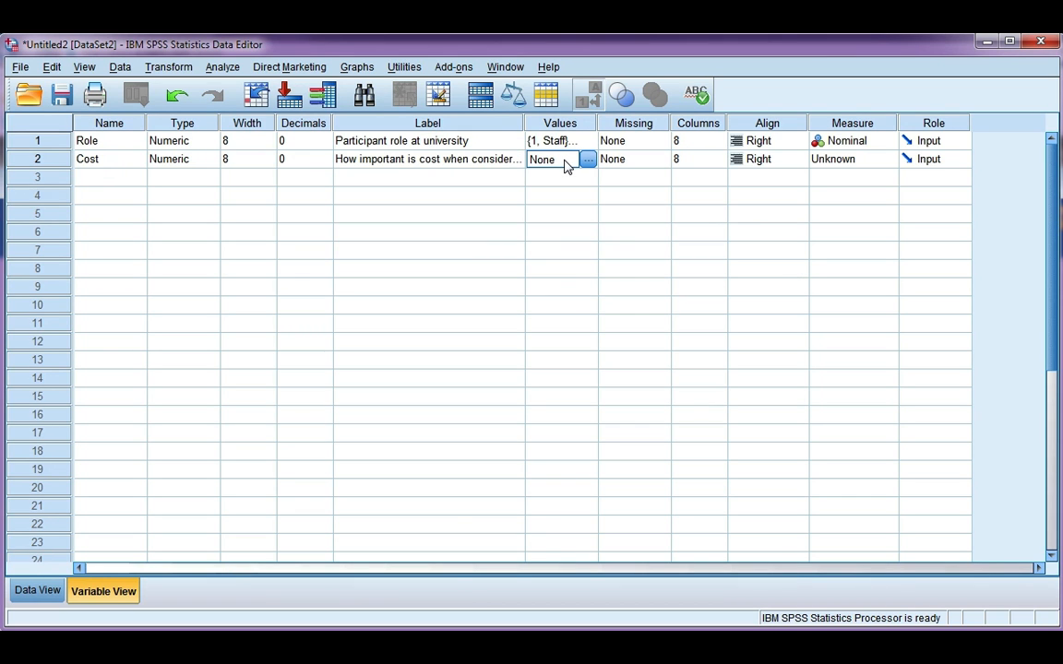
- Label Cost values 1 Very important, 2 Important, 3 Unimportant, 4 Very unimportant
left_click(588, 159)
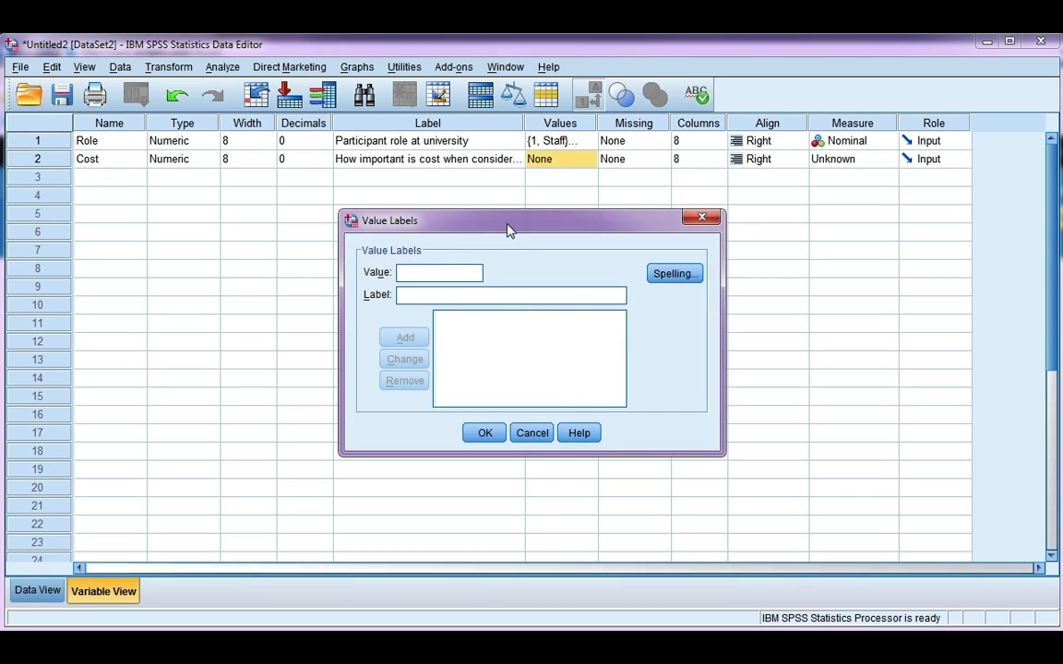
mouse_move(517, 266)
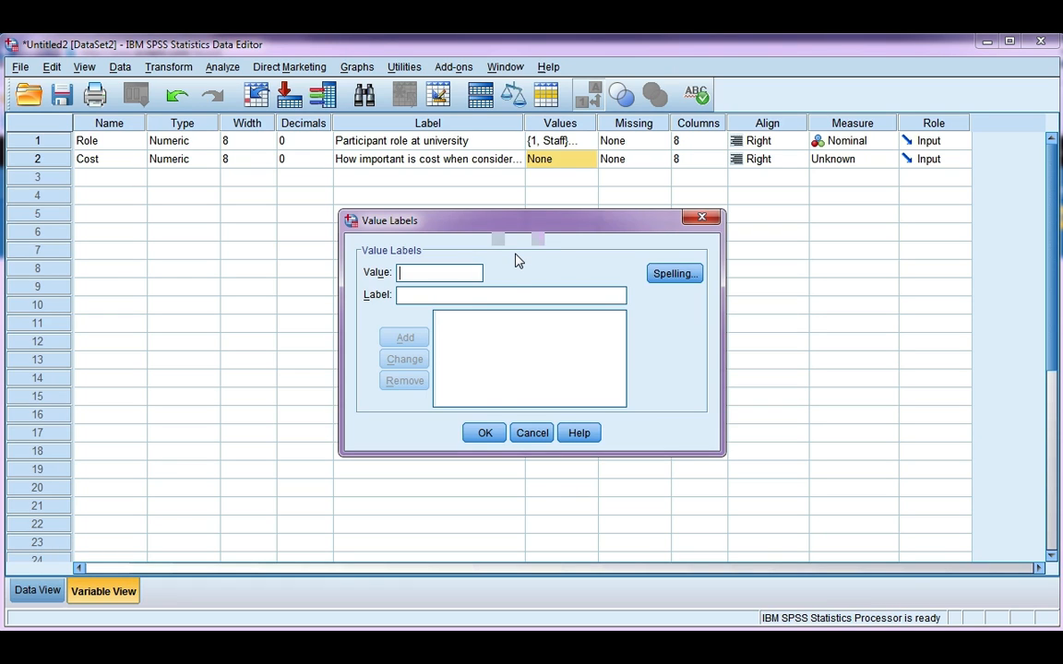
type("Very import")
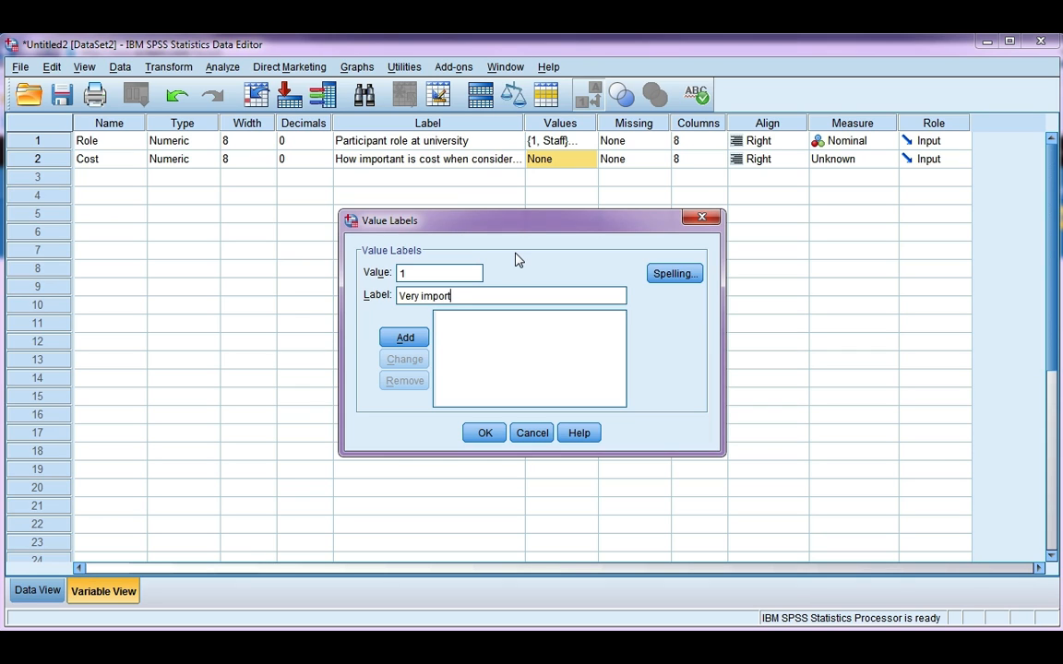
left_click(404, 337)
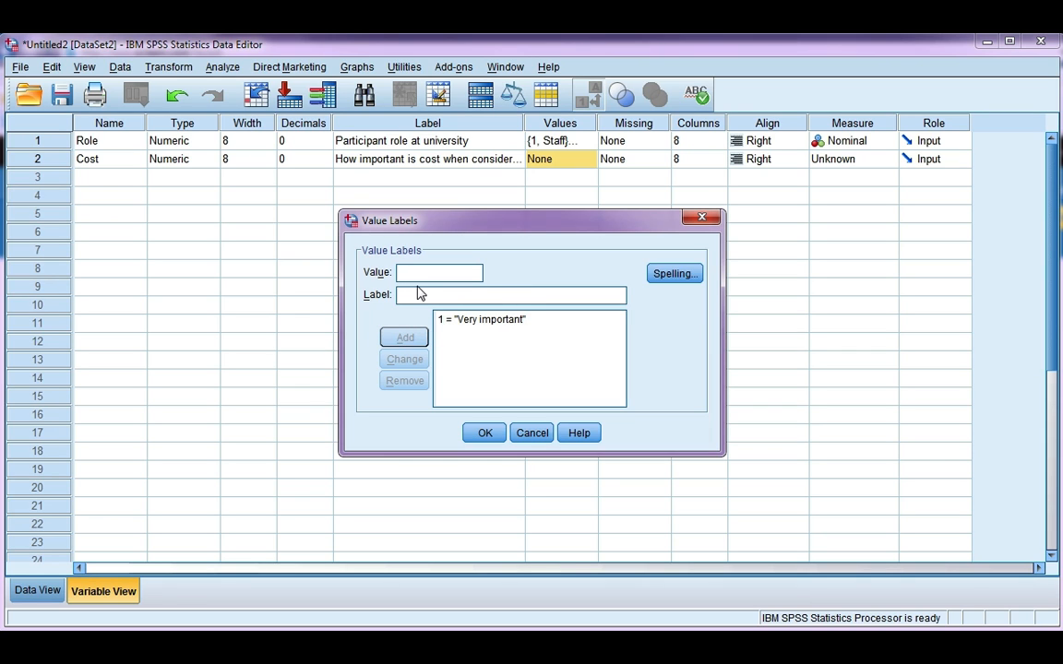
type("Importa")
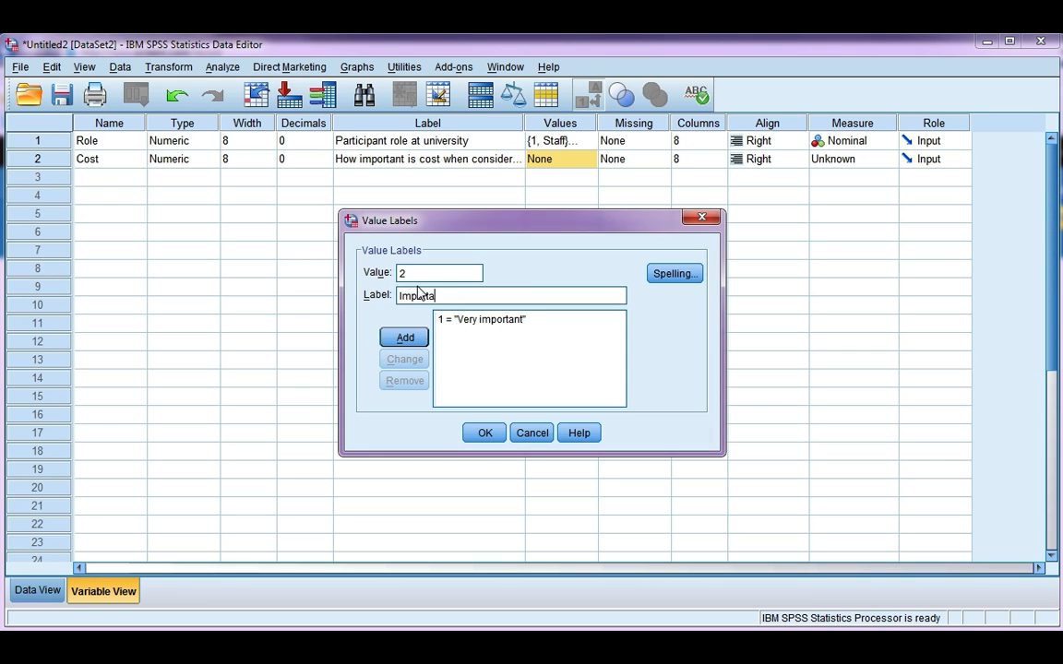
left_click(405, 338)
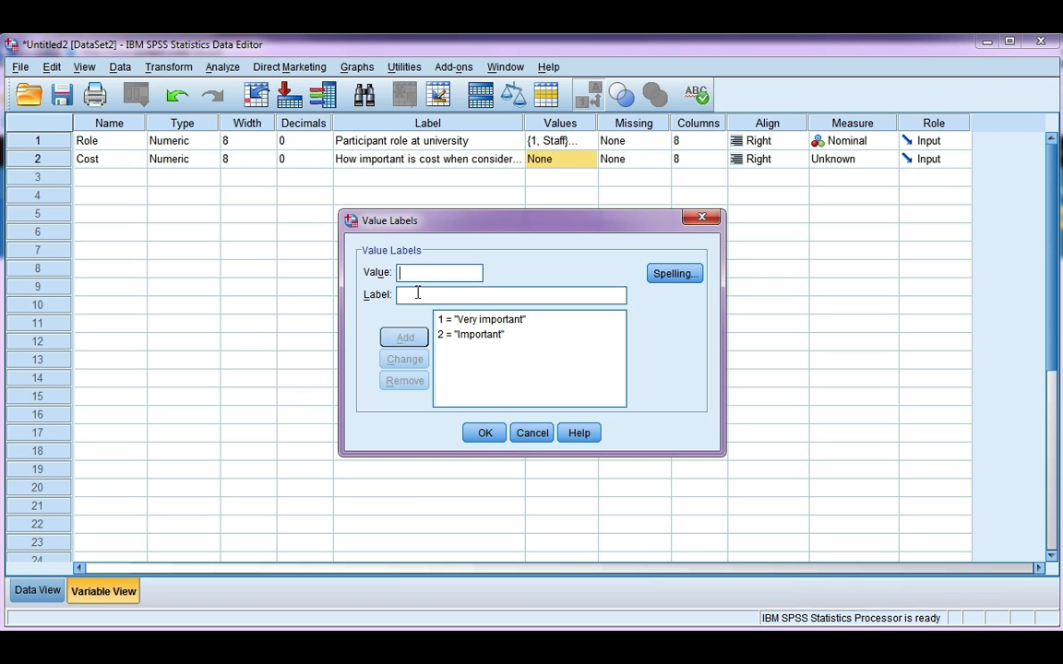
type("Unimportant")
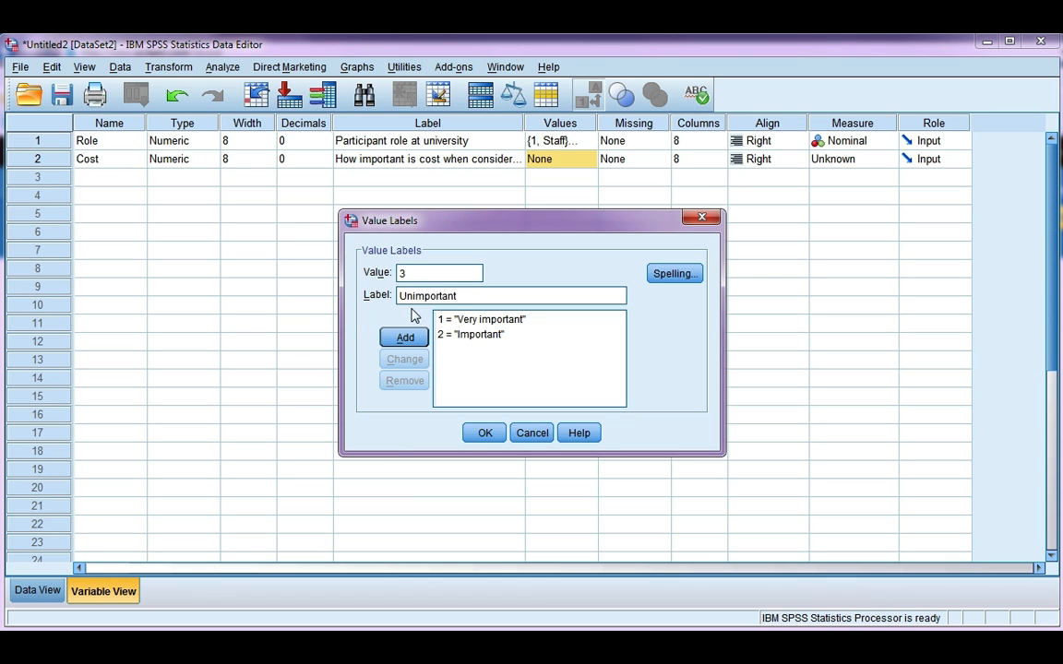
left_click(404, 337)
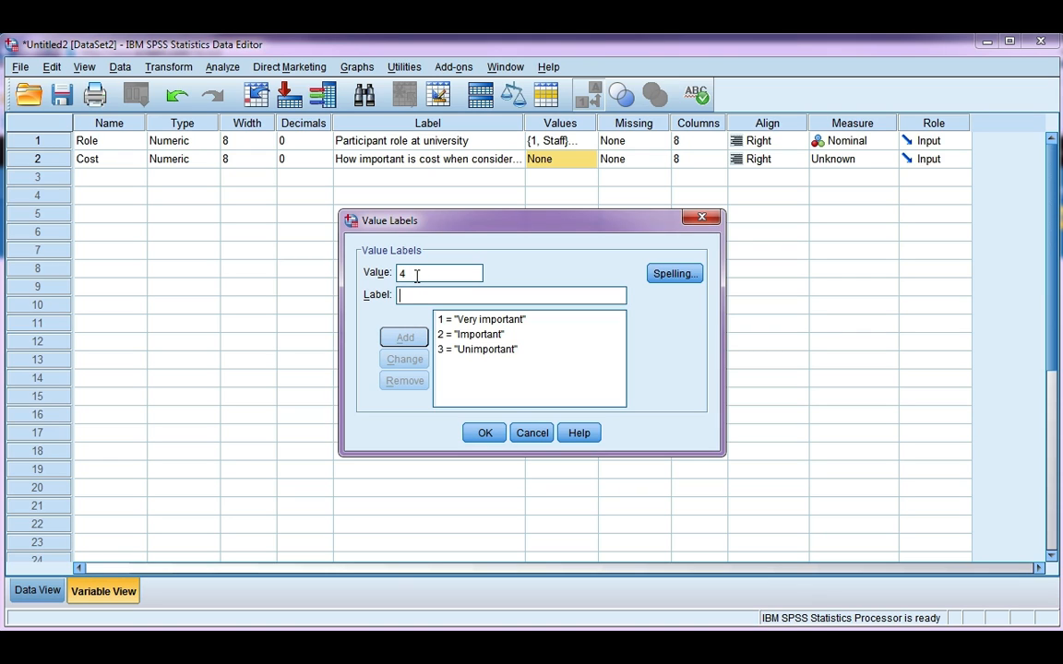
type("Very unimportant")
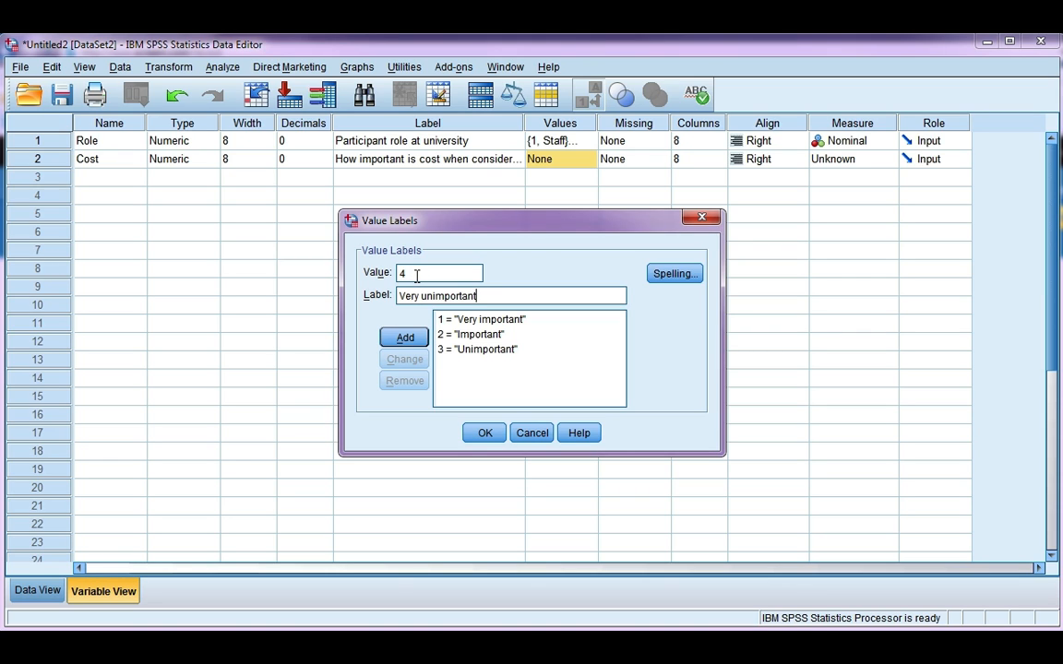
left_click(404, 337)
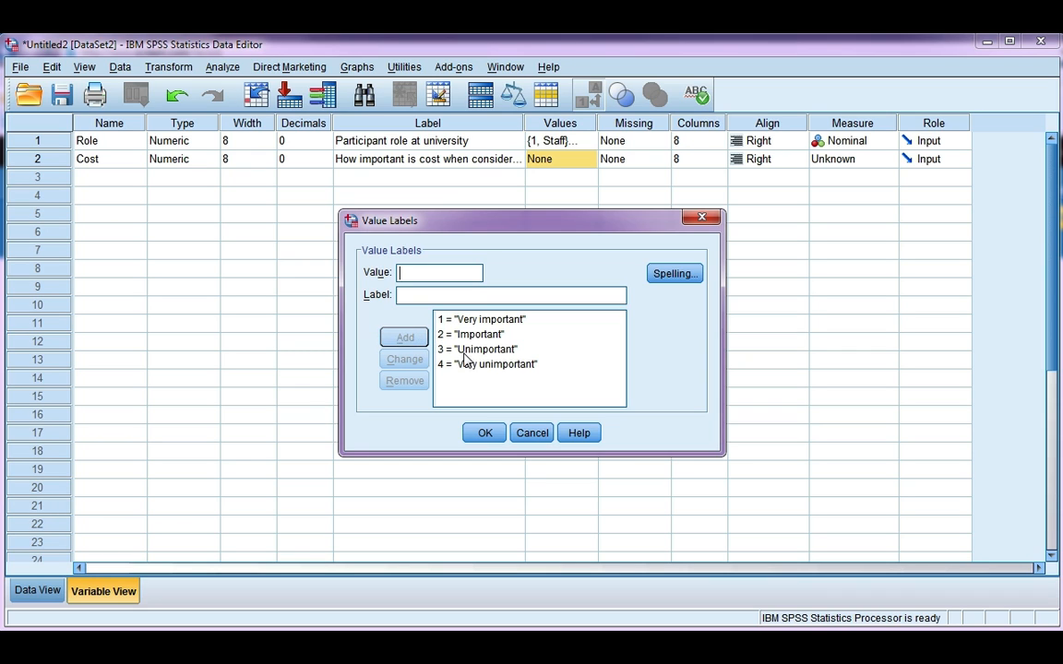
mouse_move(466, 354)
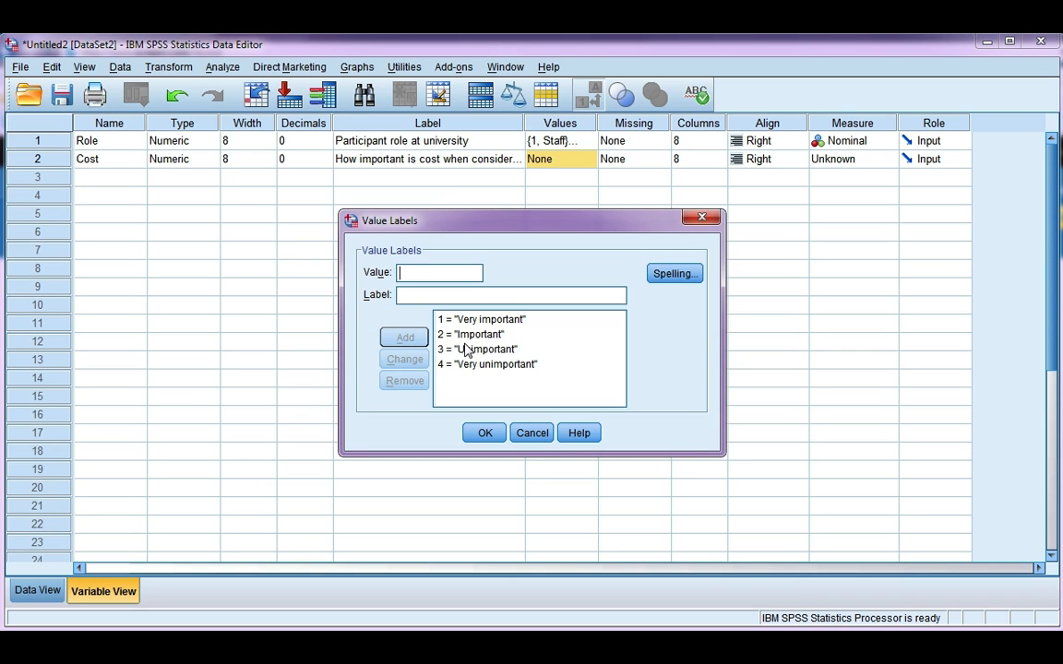
left_click(477, 348)
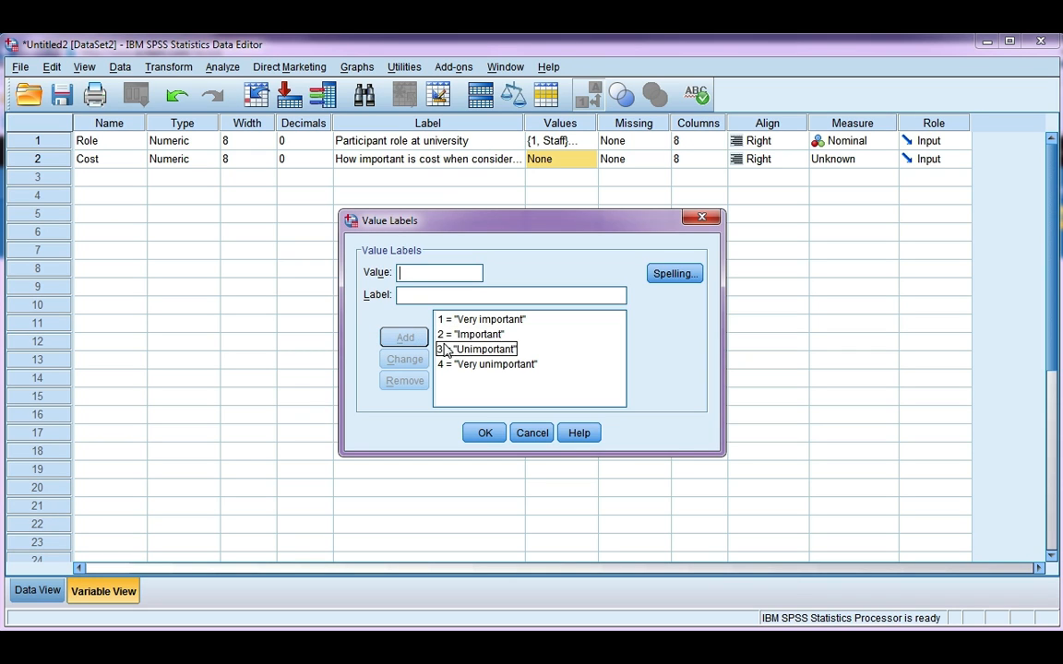
left_click(478, 349)
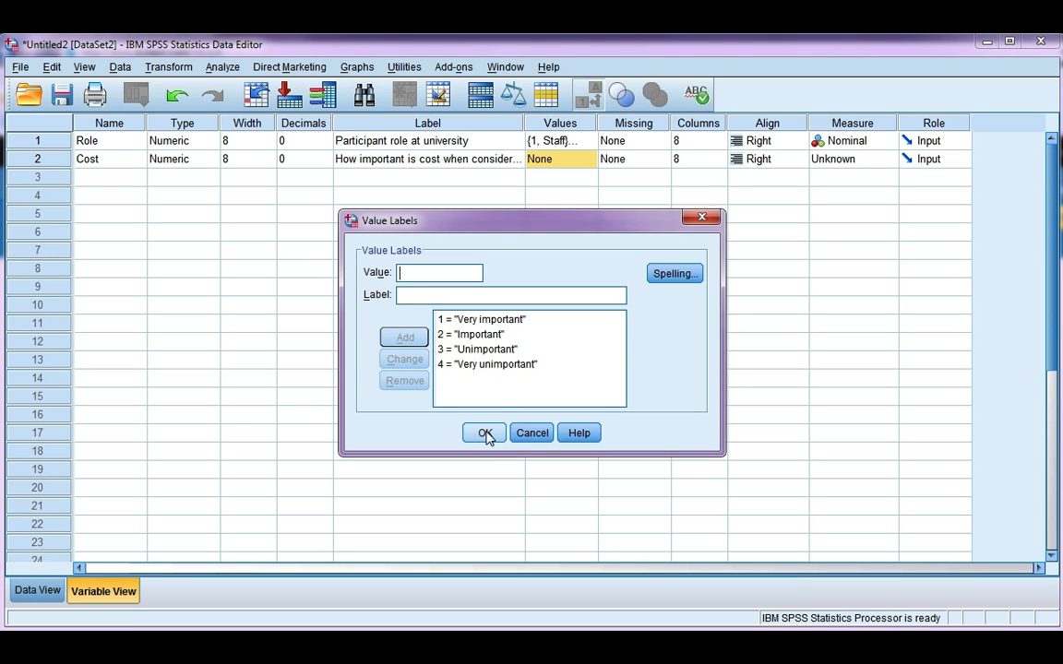
left_click(484, 433)
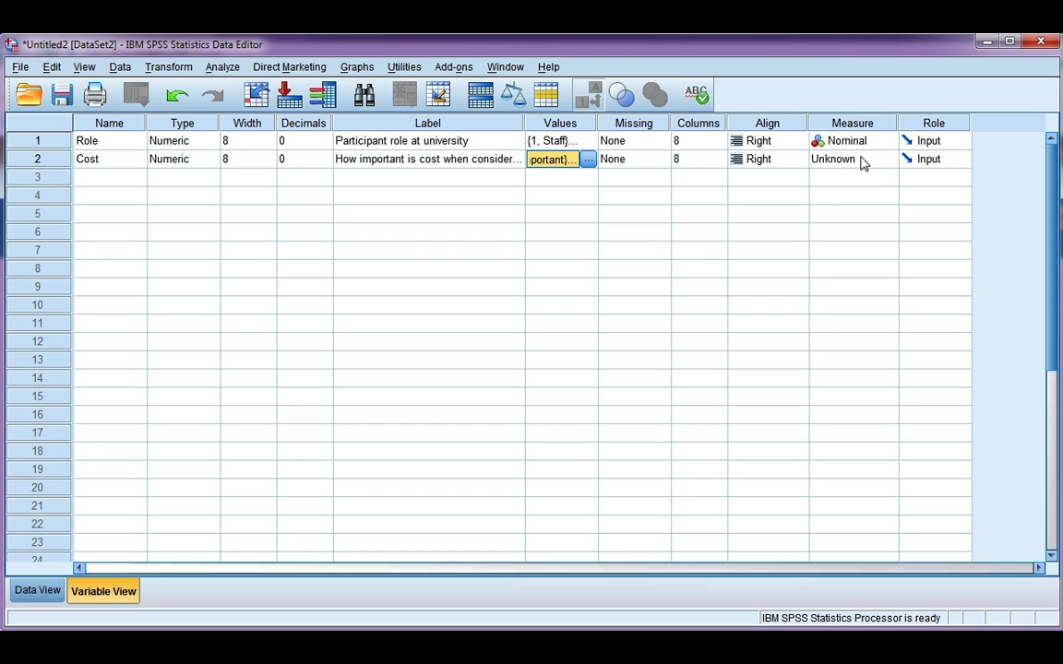
- Set the Cost variable's measurement level to Ordinal
left_click(887, 159)
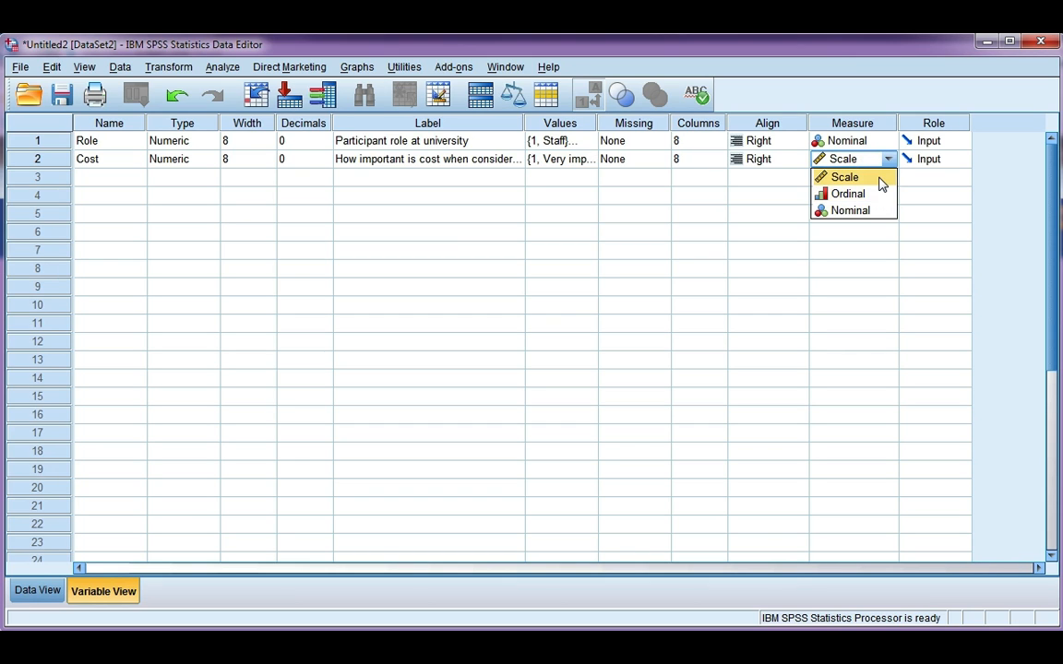
mouse_move(847, 194)
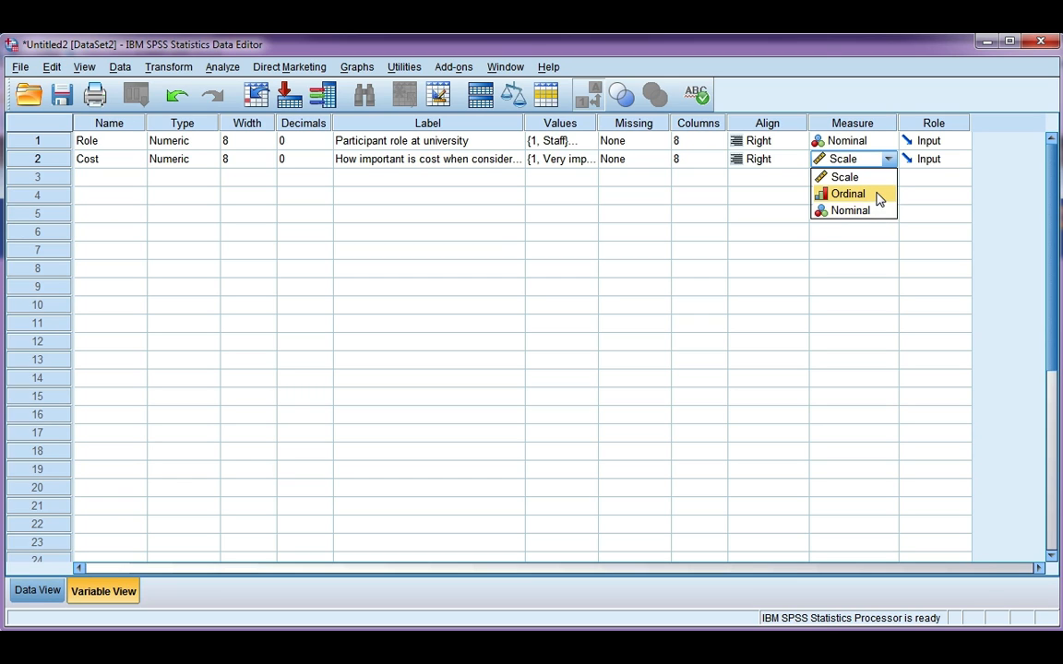
mouse_move(881, 199)
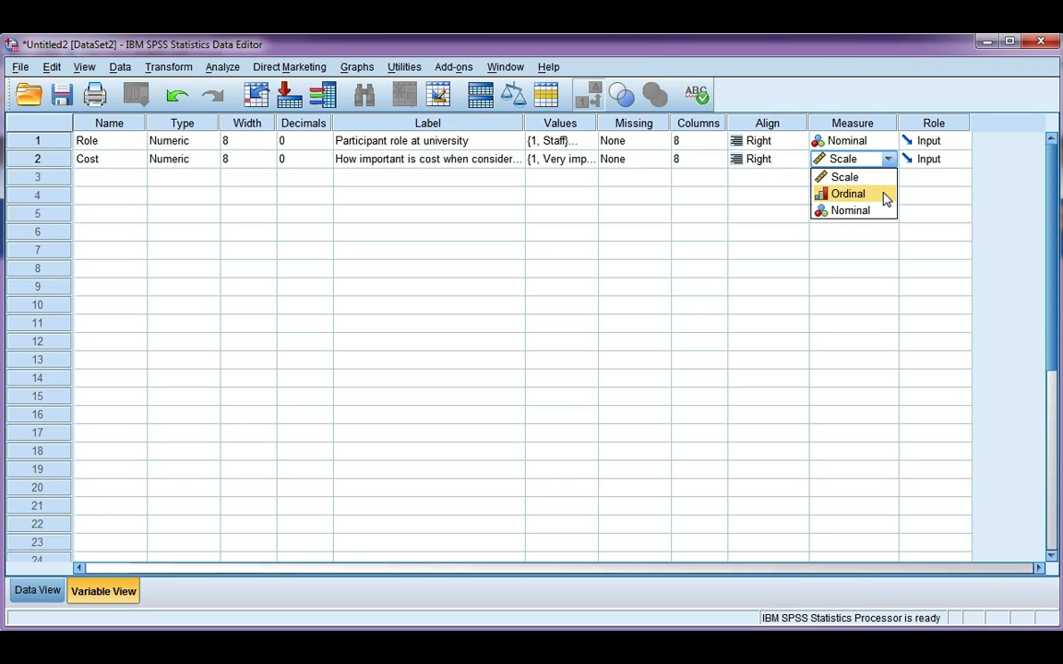
mouse_move(875, 199)
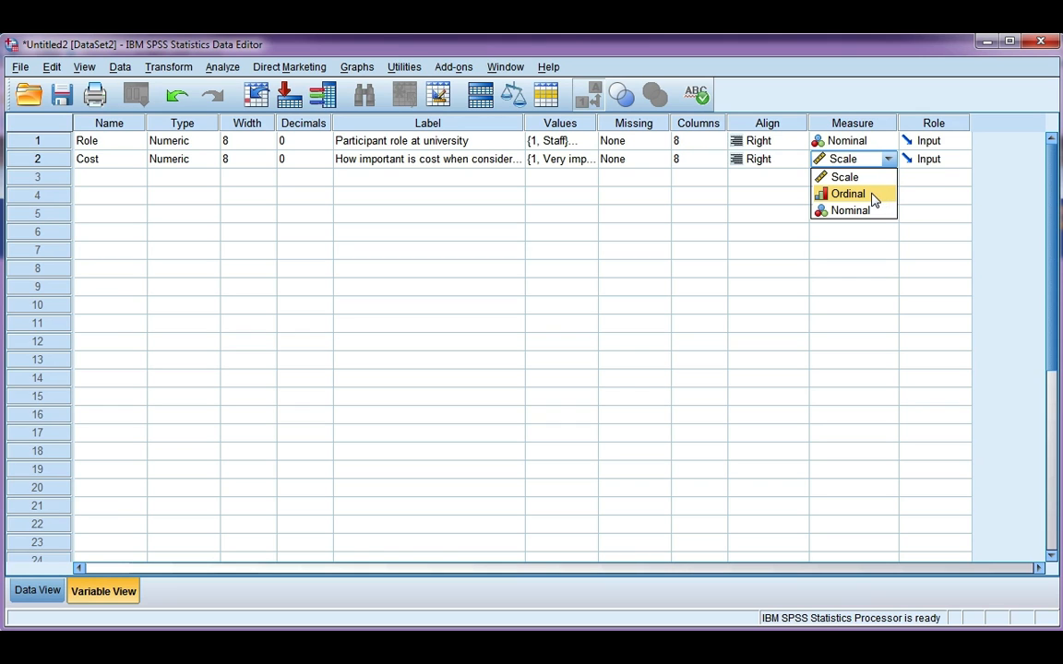
left_click(847, 193)
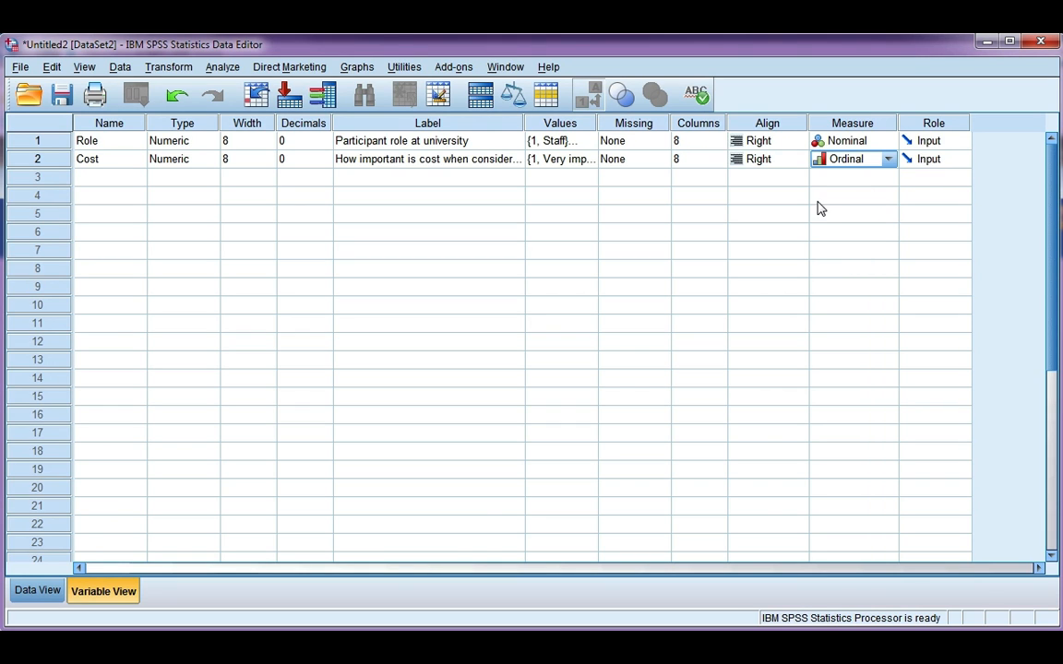
left_click(37, 589)
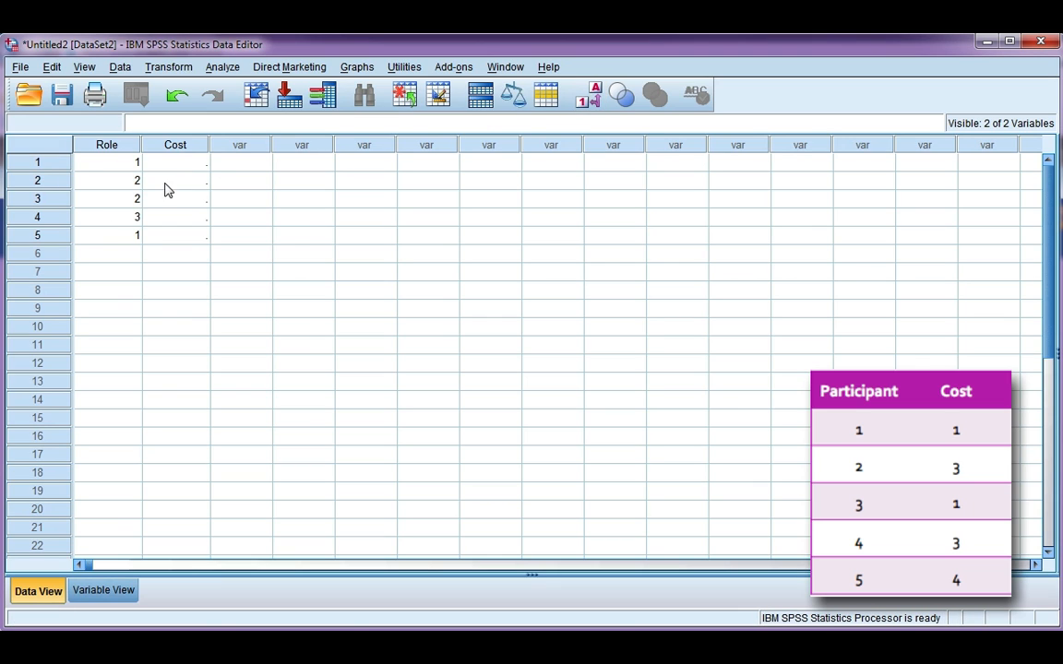
- Select the Cost column in Data View to start entering case values
left_click(175, 162)
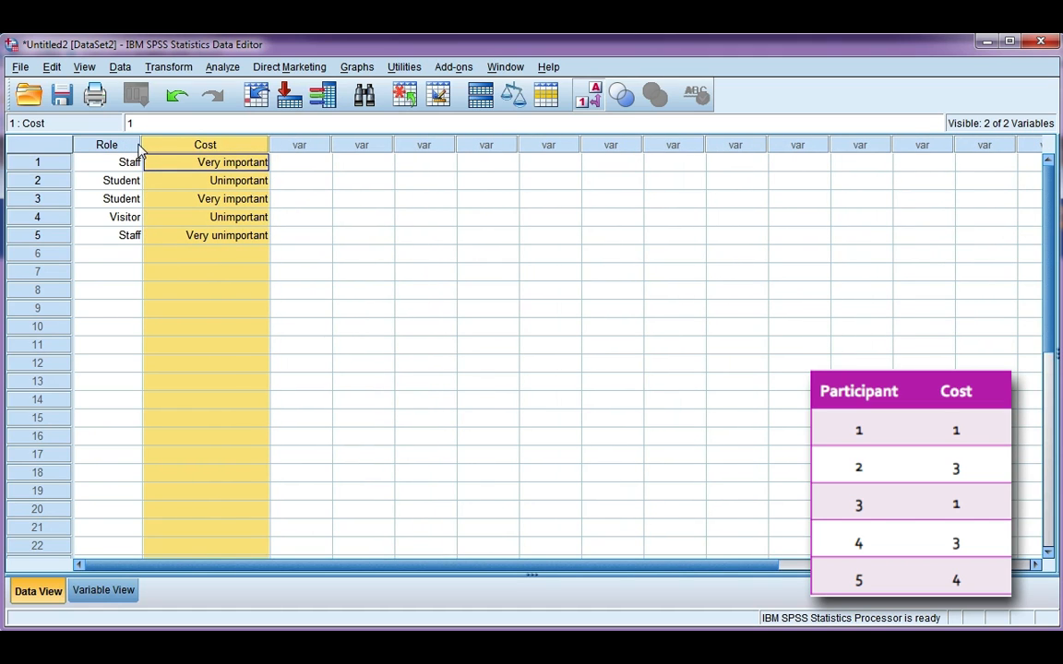
- Click an empty cell to deselect the Cost column
left_click(338, 198)
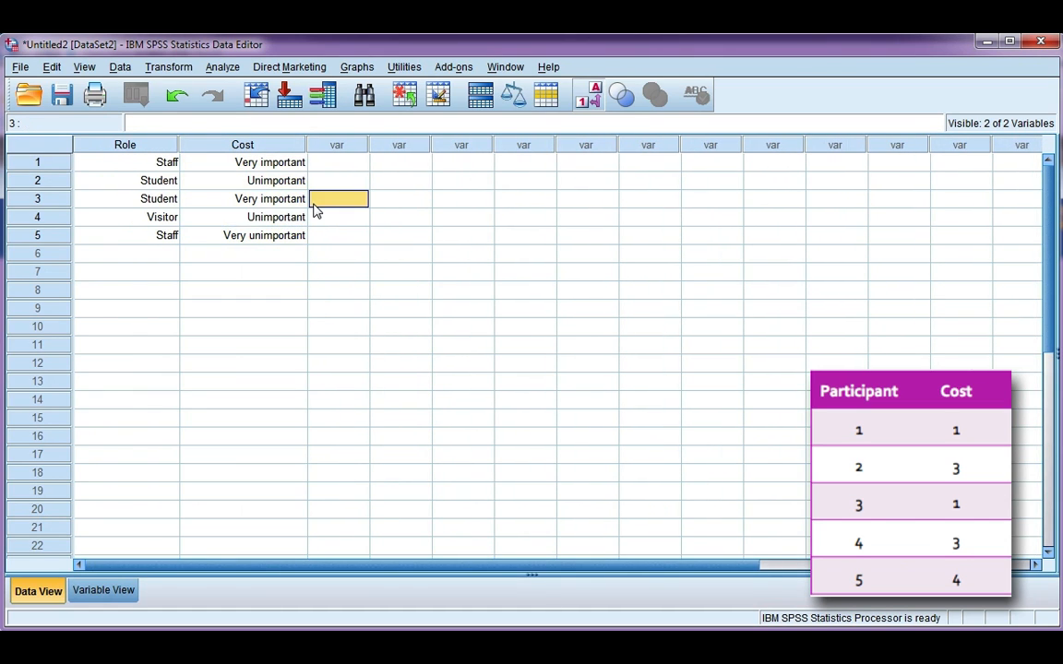
mouse_move(284, 255)
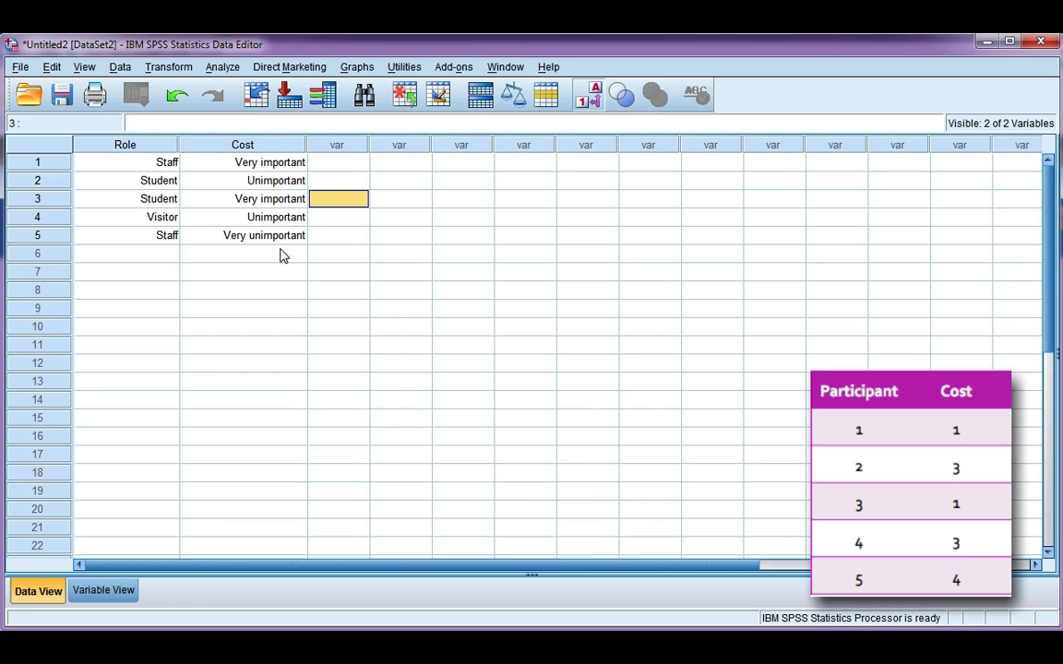
mouse_move(168, 238)
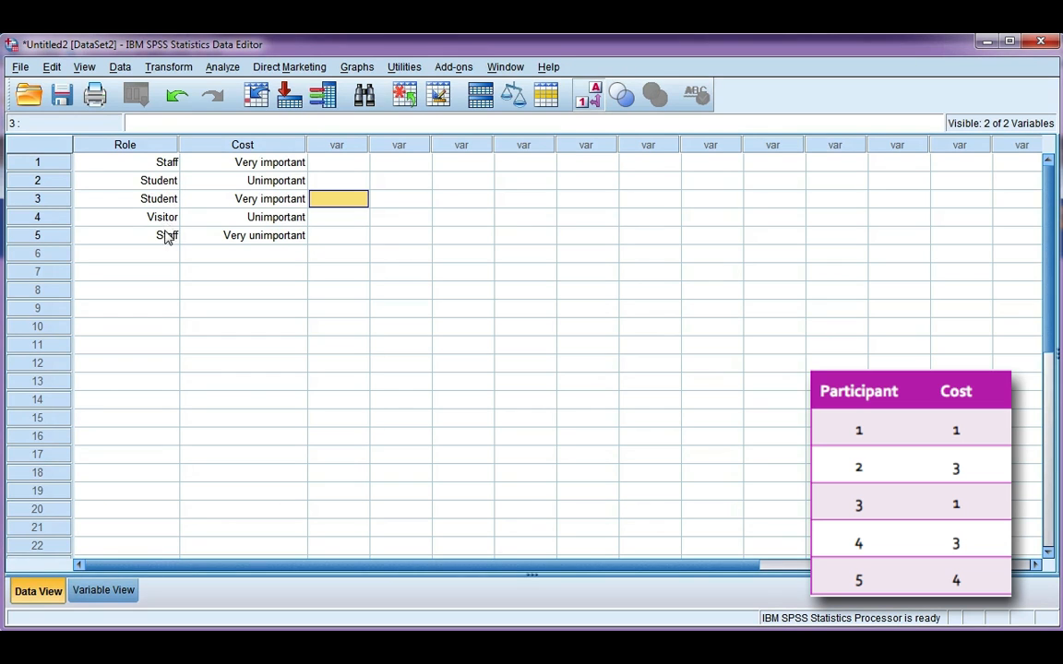
mouse_move(233, 227)
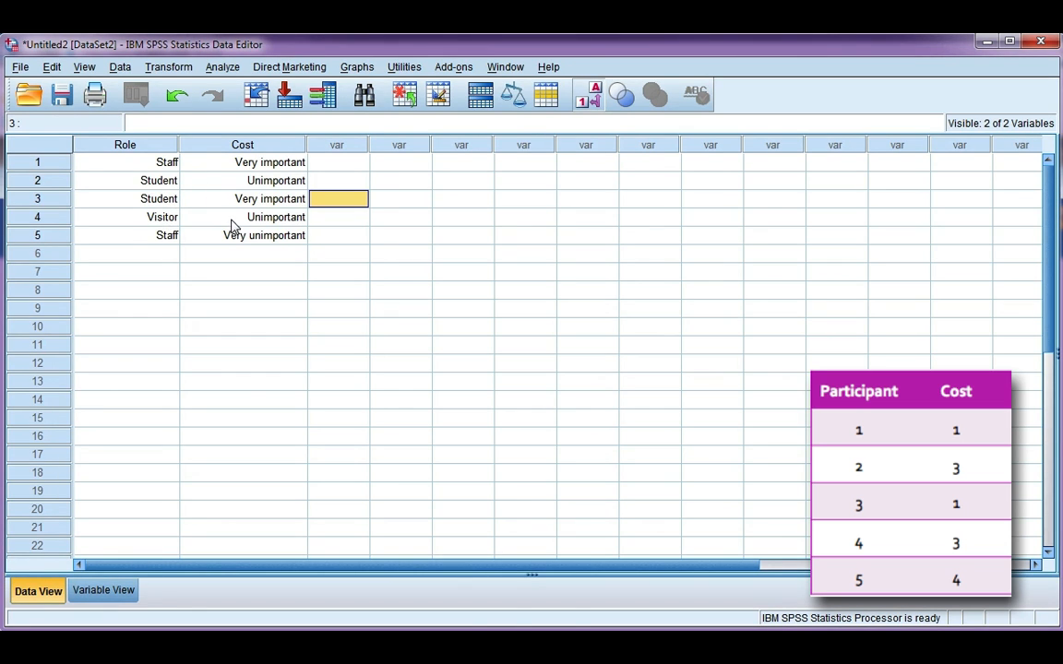